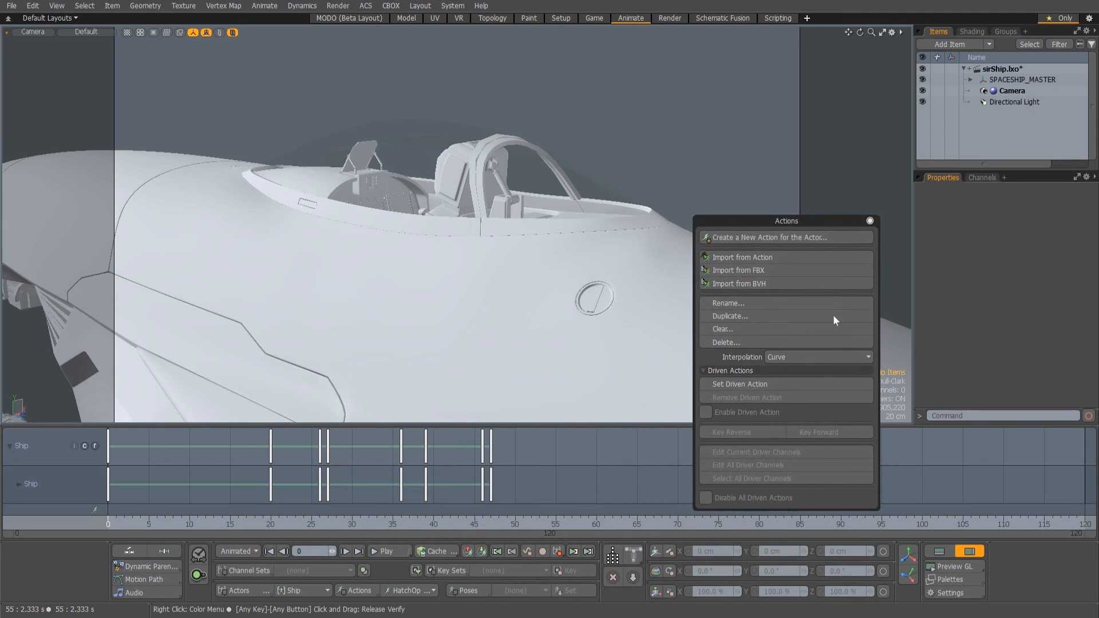
Step: Set HatchOpen as the Ship actor's enabled driven action
{"action": "left_click", "coordinate": [706, 412]}
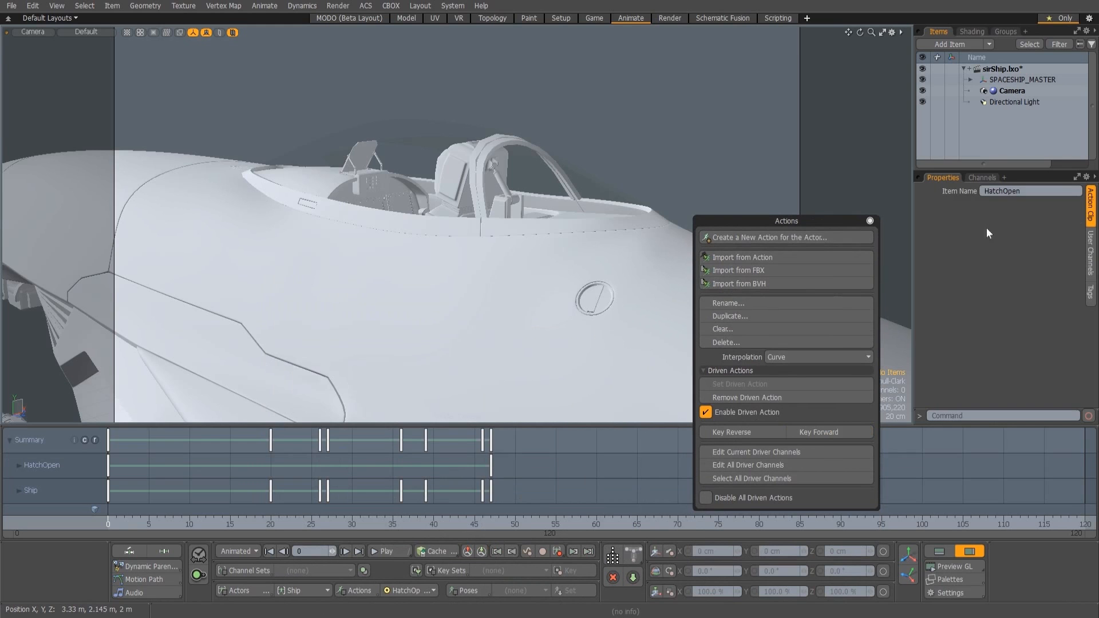
{"action": "mouse_move", "coordinate": [944, 204]}
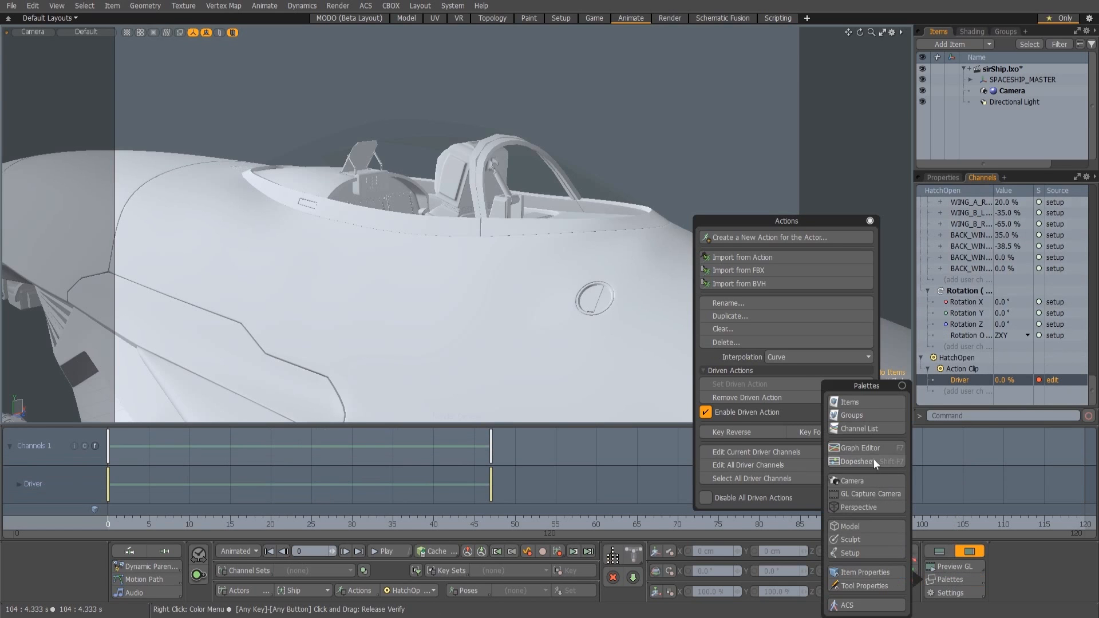
Step: Show the Driver channel in the Graph Editor, switch its keys to Curve interpolation, and reshape the curve
{"action": "left_click", "coordinate": [858, 447]}
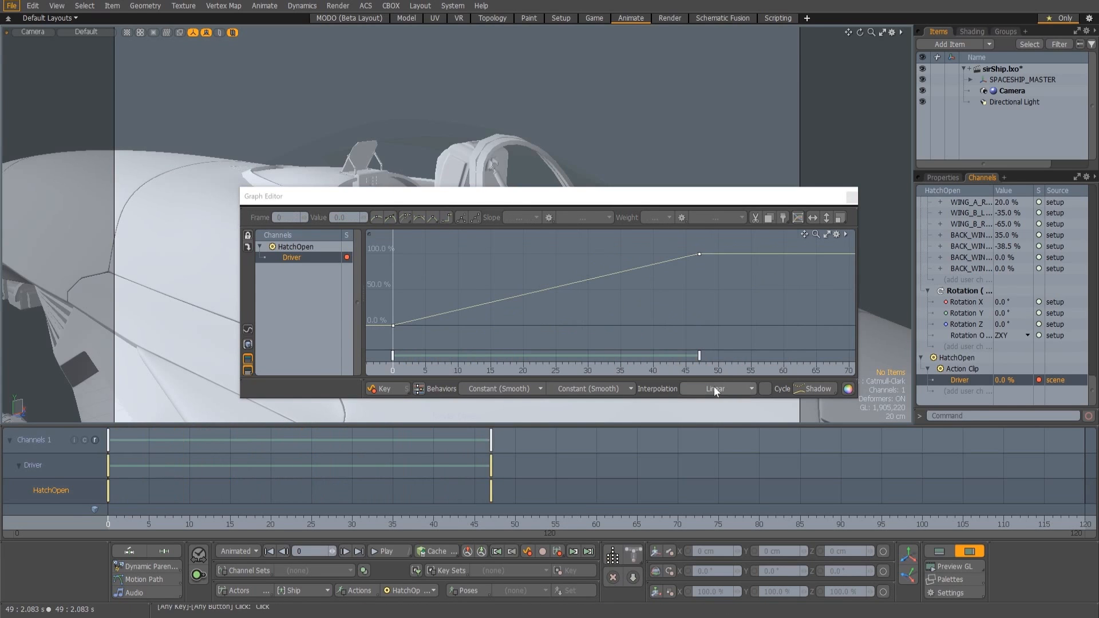
{"action": "left_click", "coordinate": [715, 388]}
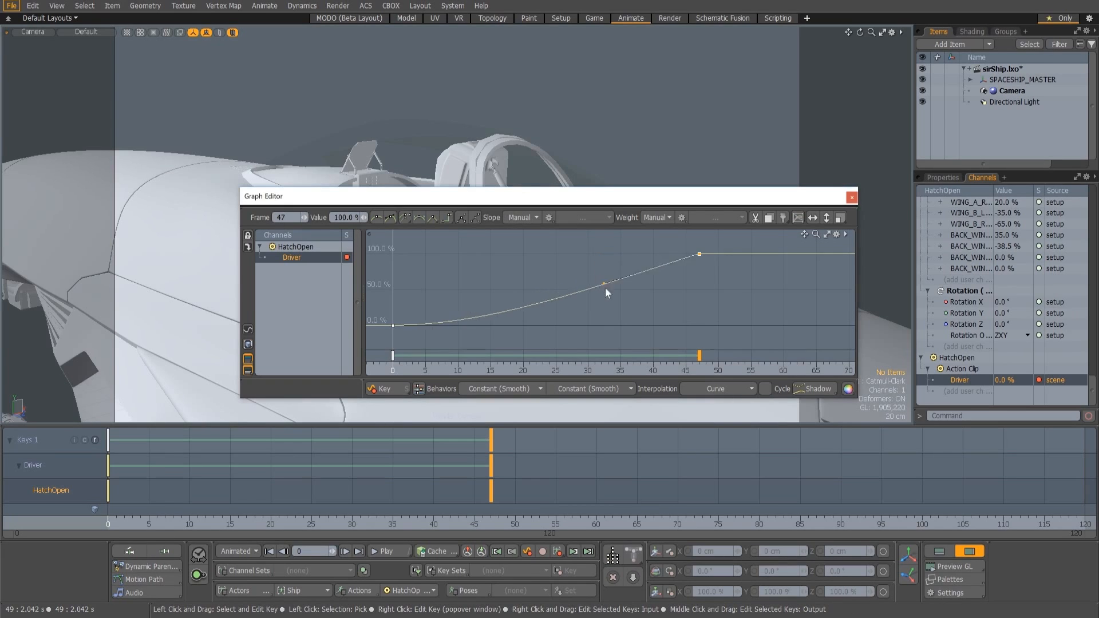
{"action": "left_click_drag", "start_coordinate": [602, 285], "coordinate": [603, 257]}
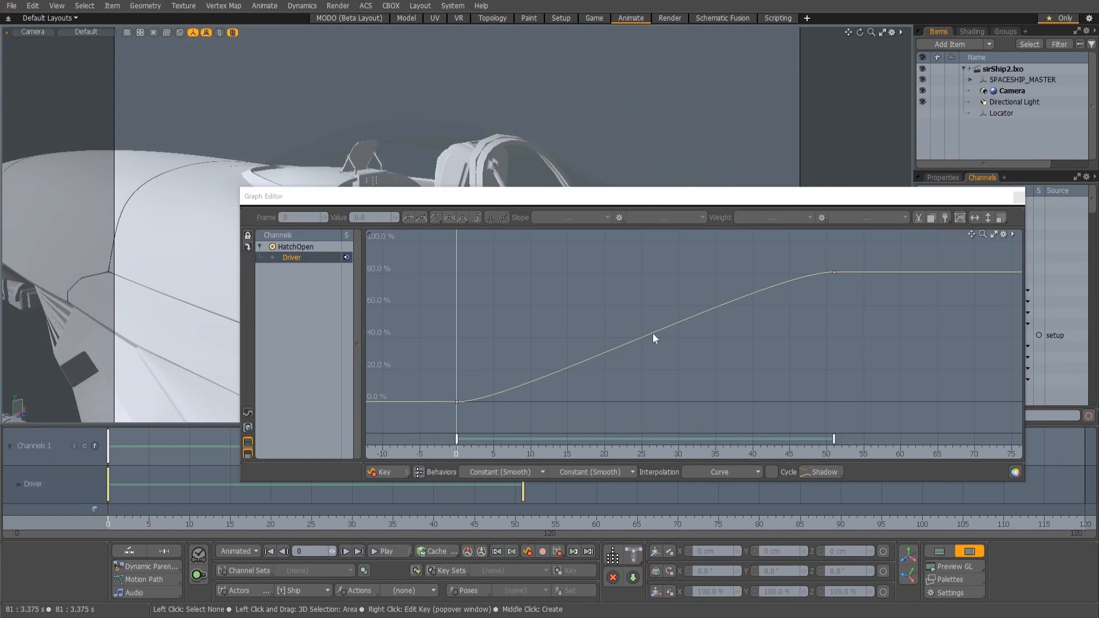
Step: Add a middle key to the Driver curve, raise it to about 83%, and give it Smooth Flat slope
{"action": "left_click", "coordinate": [648, 336]}
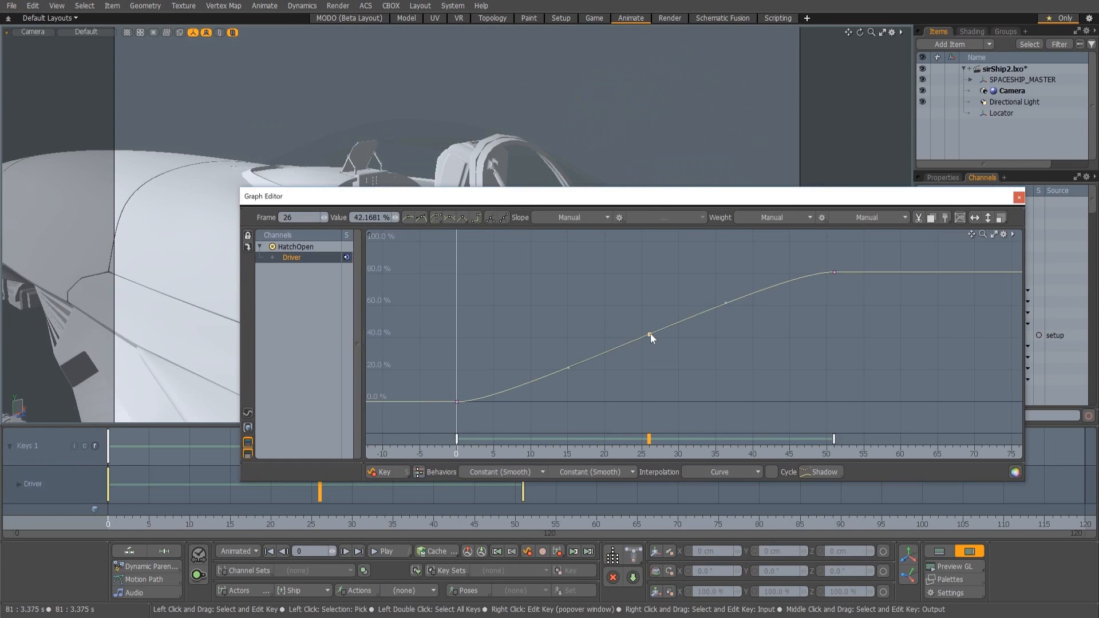
{"action": "left_click_drag", "start_coordinate": [649, 336], "coordinate": [671, 271]}
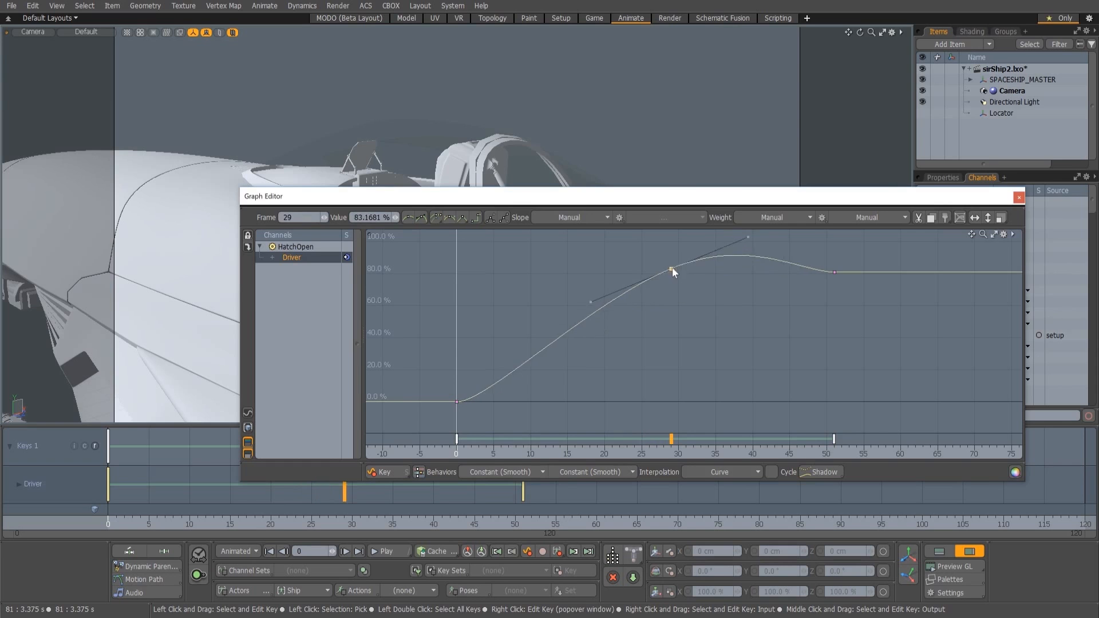
{"action": "left_click", "coordinate": [571, 217]}
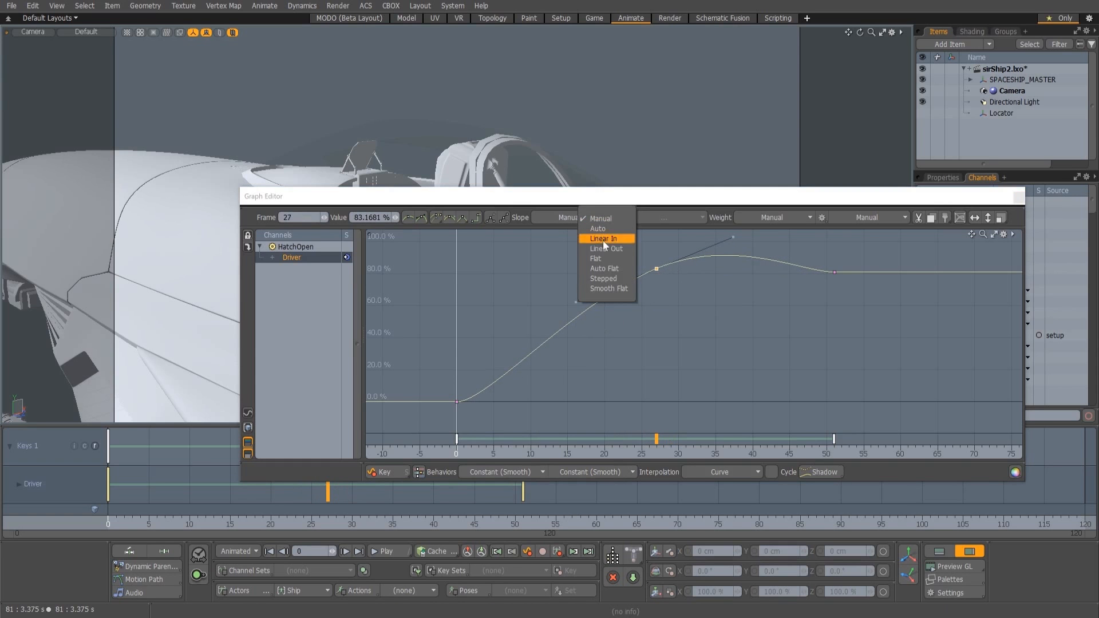
{"action": "left_click", "coordinate": [608, 288]}
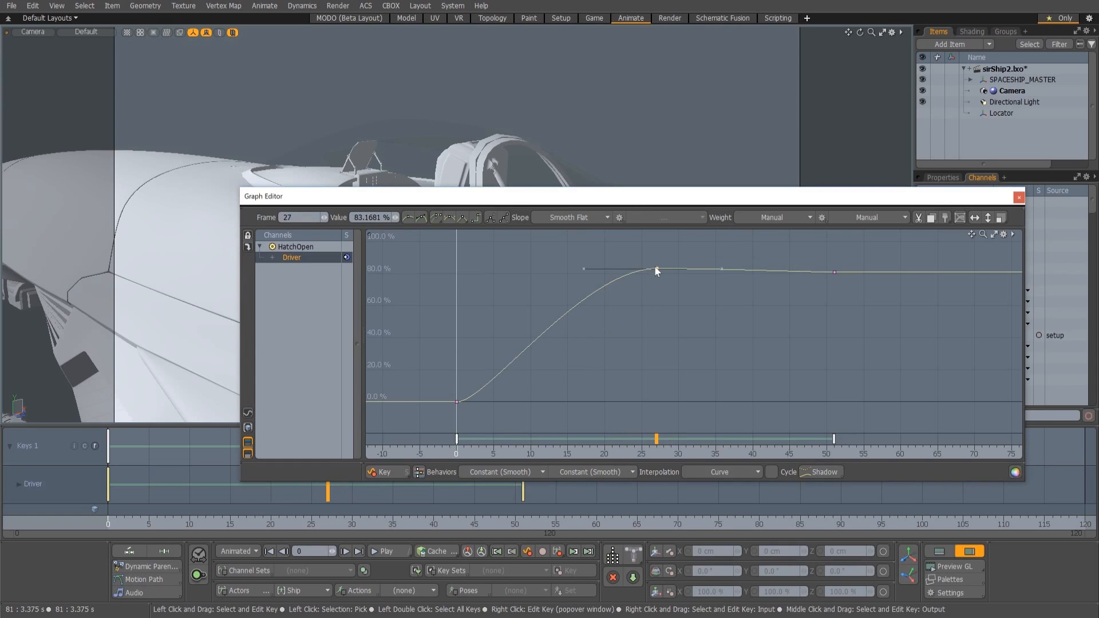
Step: Refine the middle key's height, settling around 60%, then adjust its tangent
{"action": "left_click_drag", "start_coordinate": [656, 272], "coordinate": [661, 325]}
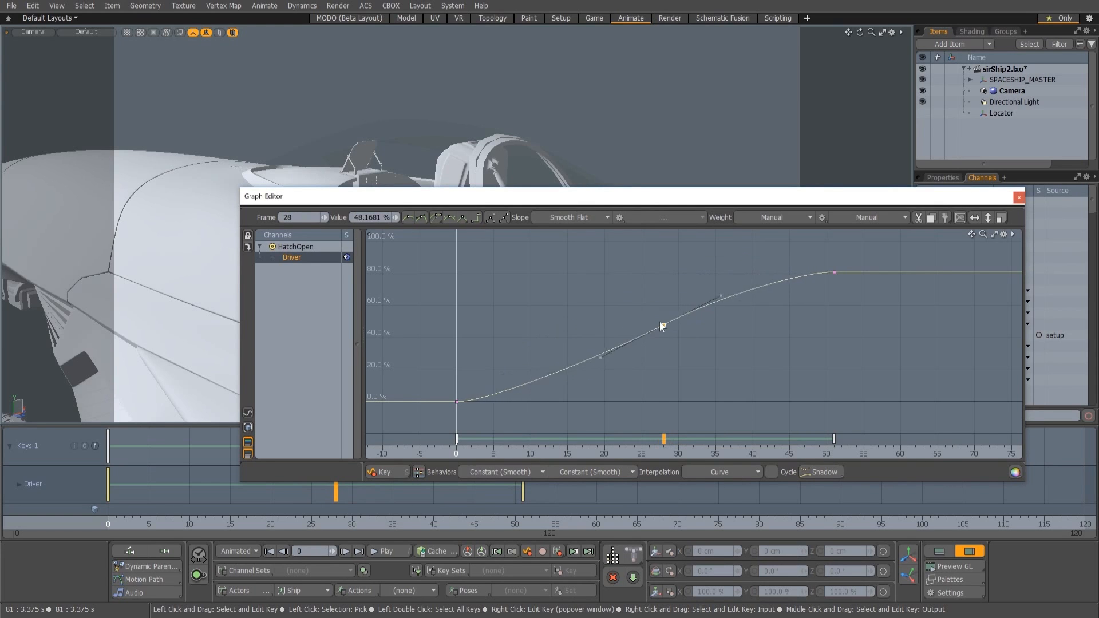
{"action": "left_click_drag", "start_coordinate": [659, 327], "coordinate": [663, 307]}
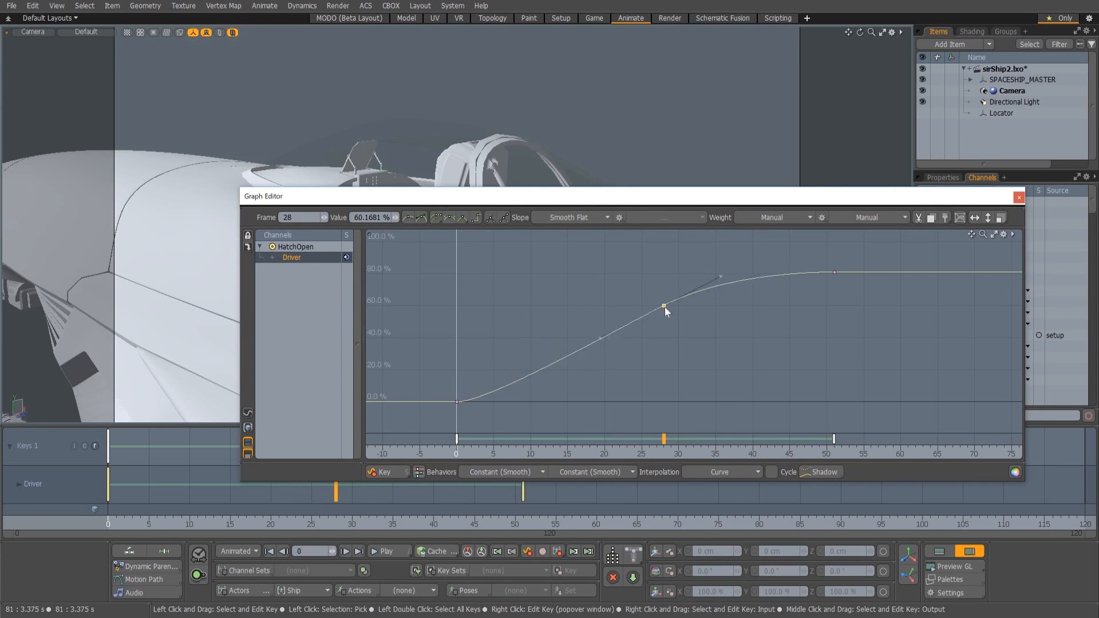
{"action": "left_click_drag", "start_coordinate": [662, 307], "coordinate": [678, 402]}
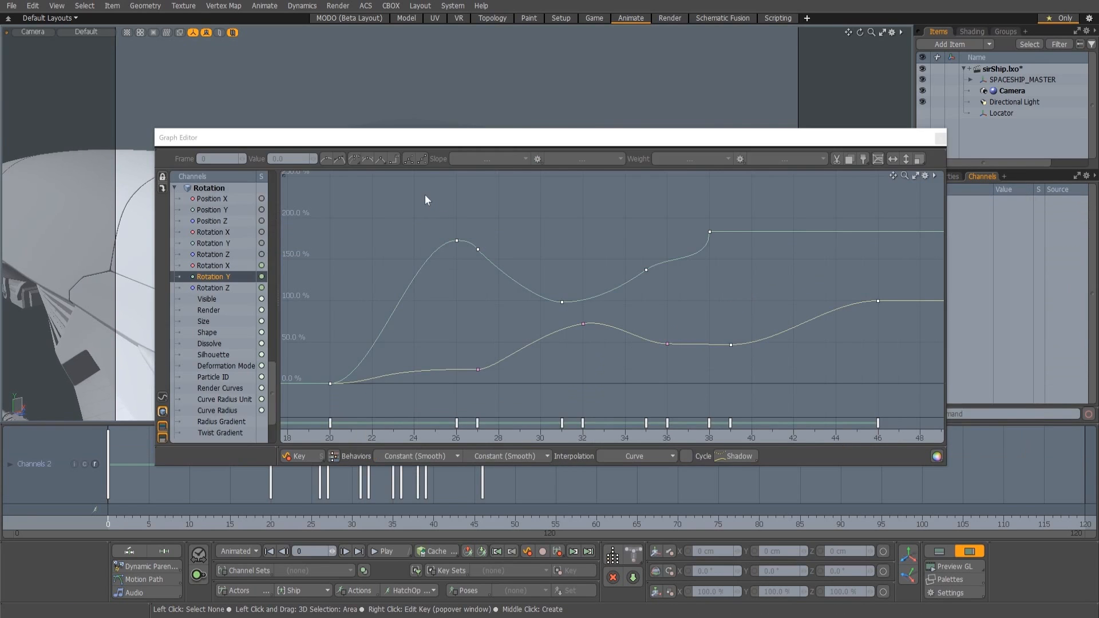
Step: Box-select the rotation keys from frames 26–38 and box-transform them to end at frame 40
{"action": "left_click_drag", "start_coordinate": [425, 194], "coordinate": [762, 393]}
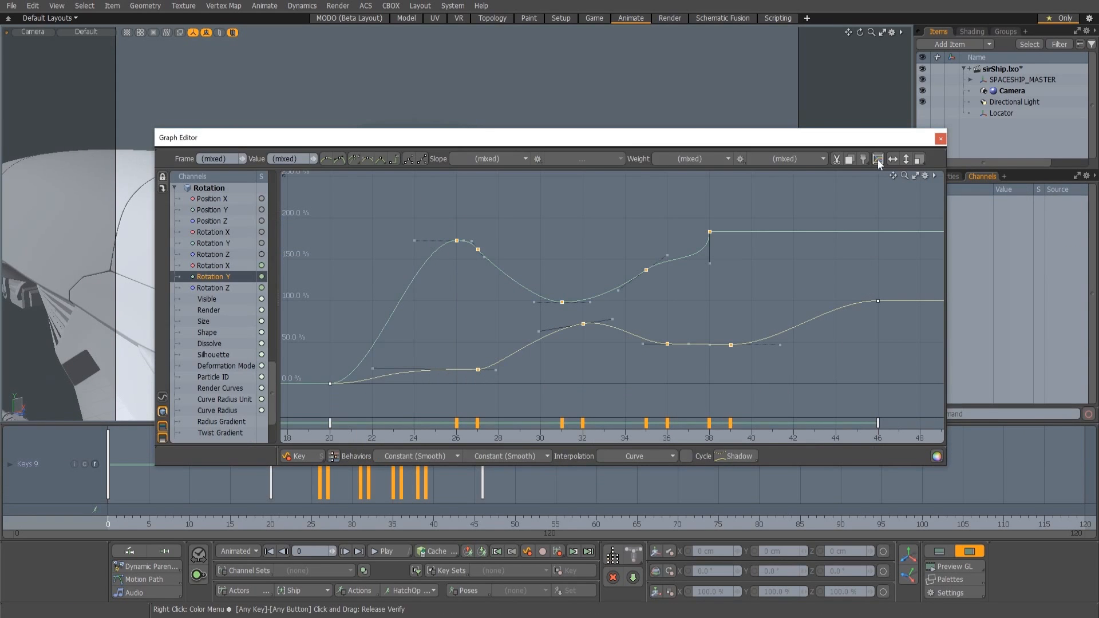
{"action": "left_click", "coordinate": [877, 158]}
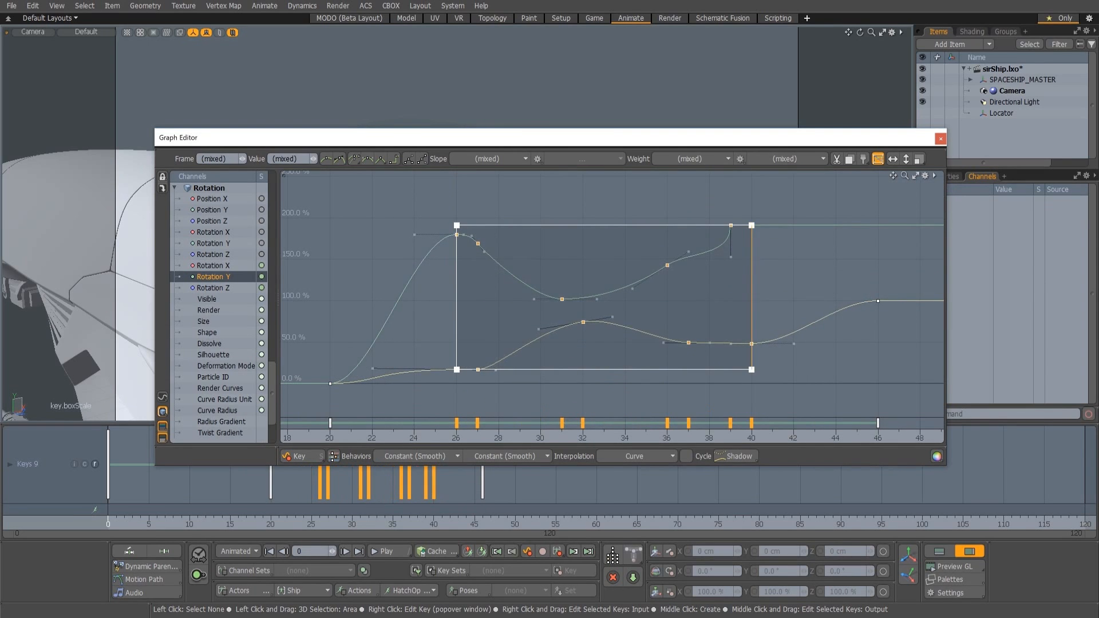
{"action": "left_click_drag", "start_coordinate": [750, 226], "coordinate": [792, 226]}
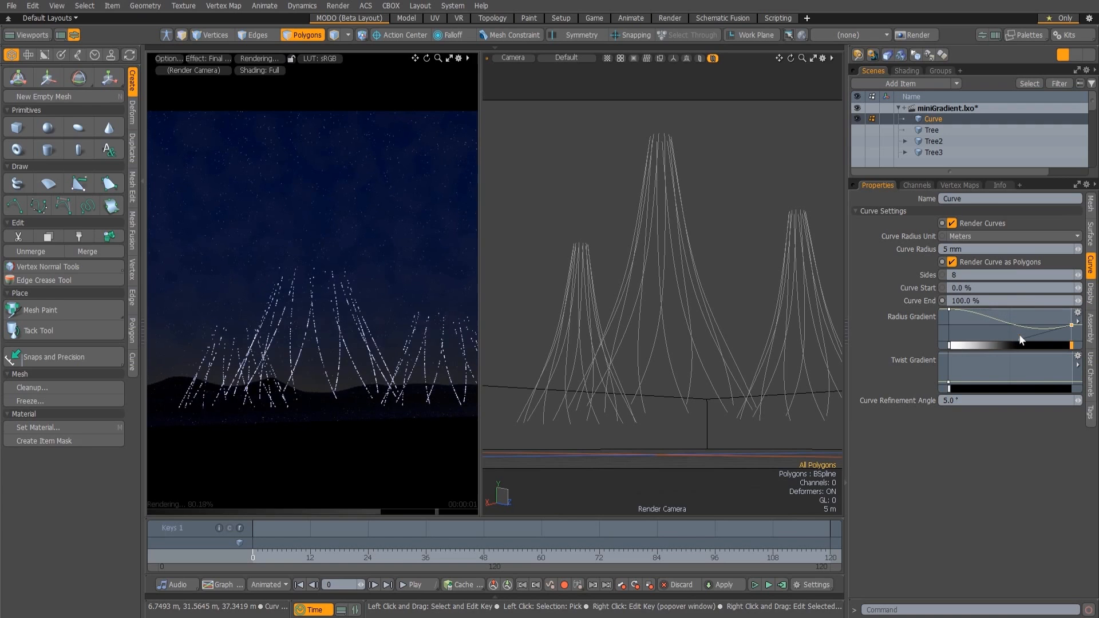
Step: Right-click the Curve item's Radius Gradient envelope to show its options
{"action": "right_click", "coordinate": [993, 324]}
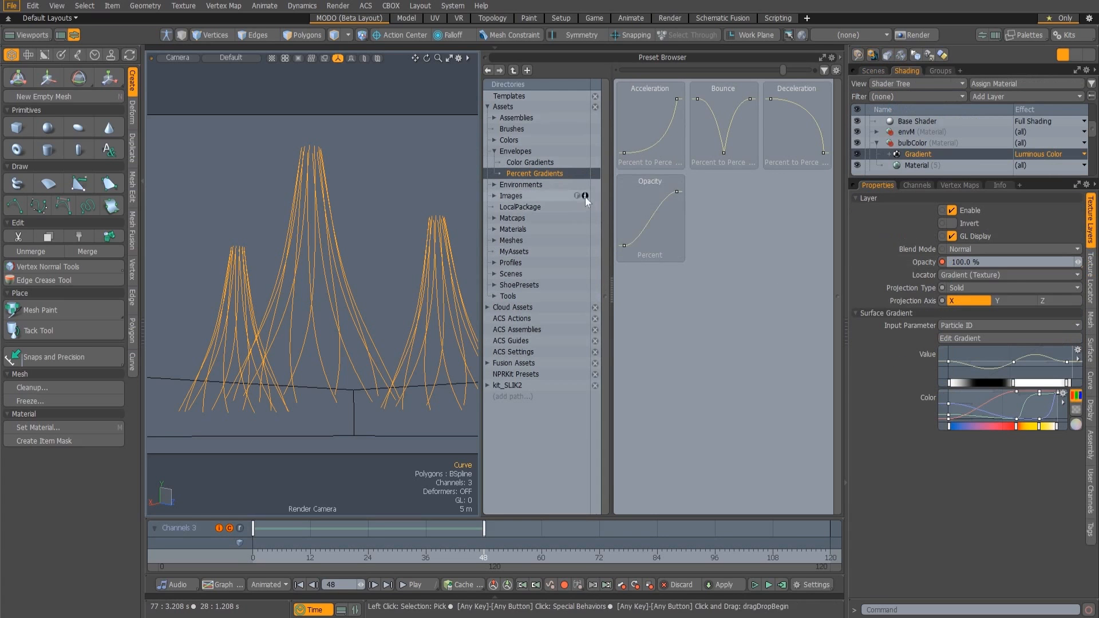
Step: Browse Envelopes > Color Gradients and apply the Color R preset to the Gradient layer
{"action": "left_click", "coordinate": [530, 162]}
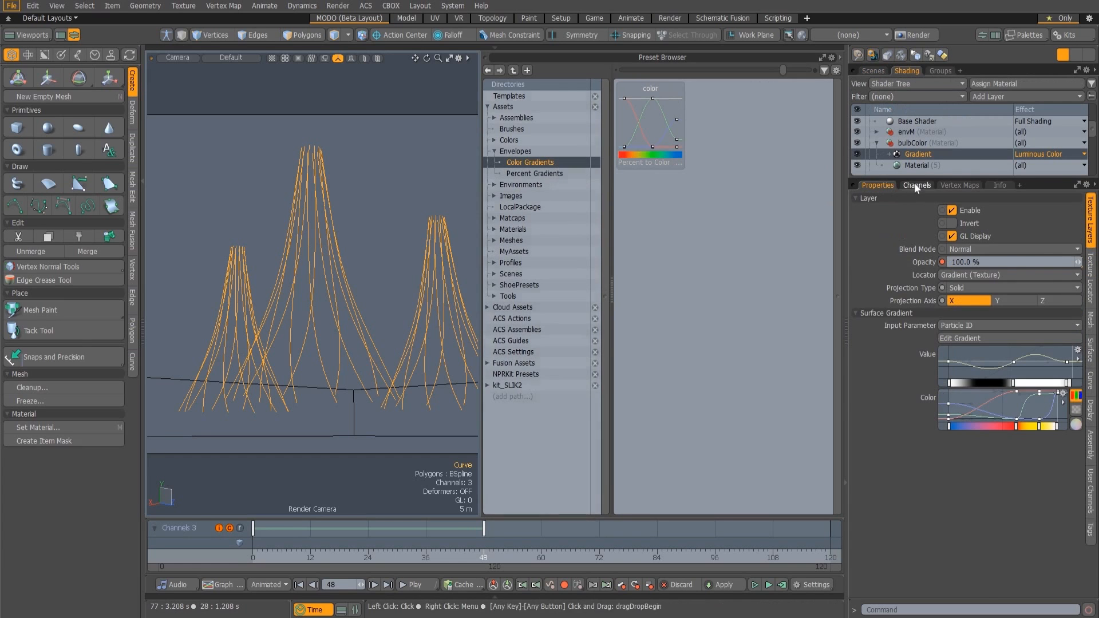
{"action": "left_click", "coordinate": [916, 184]}
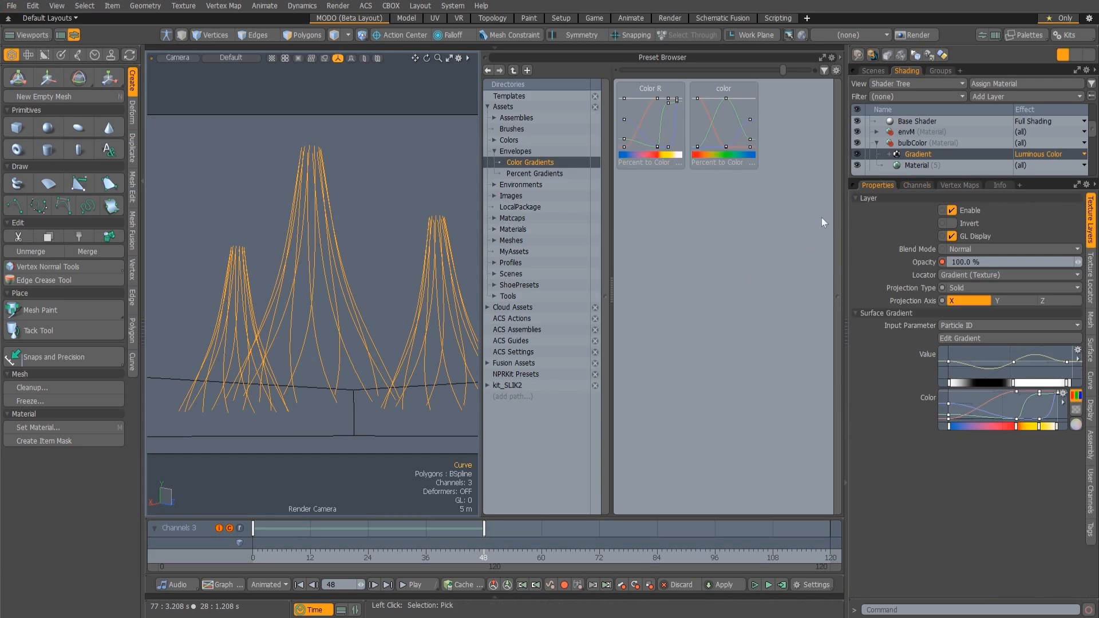
{"action": "double_click", "coordinate": [649, 125]}
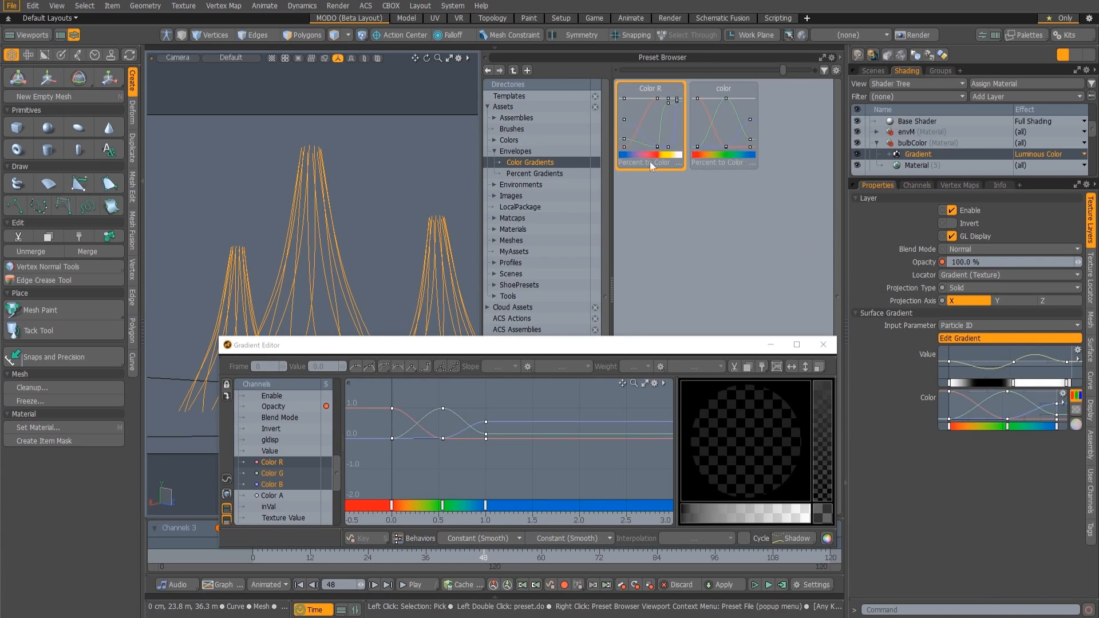